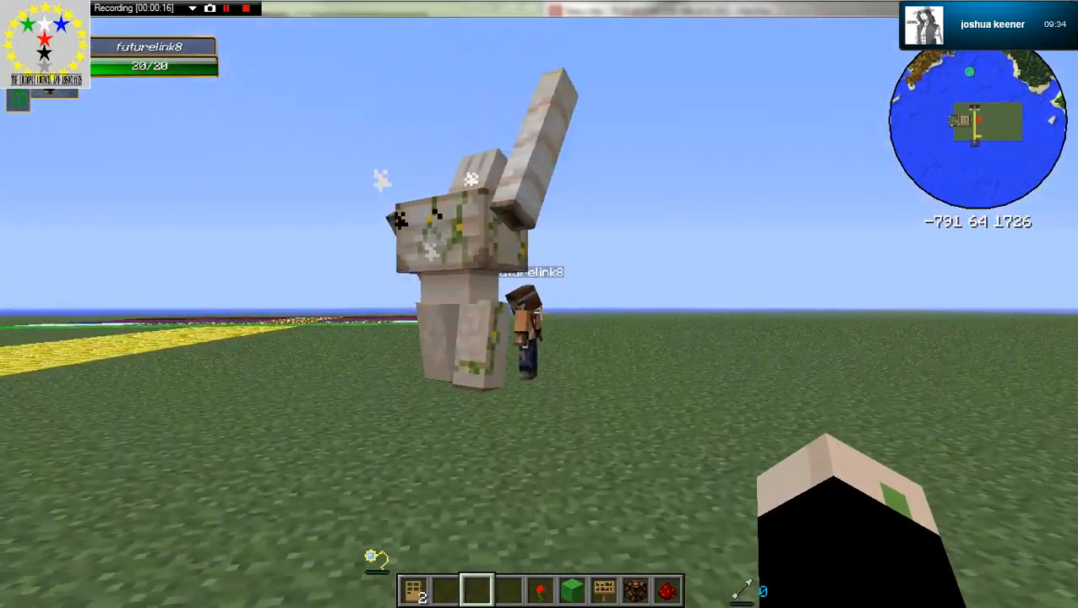
mouse_move(541, 304)
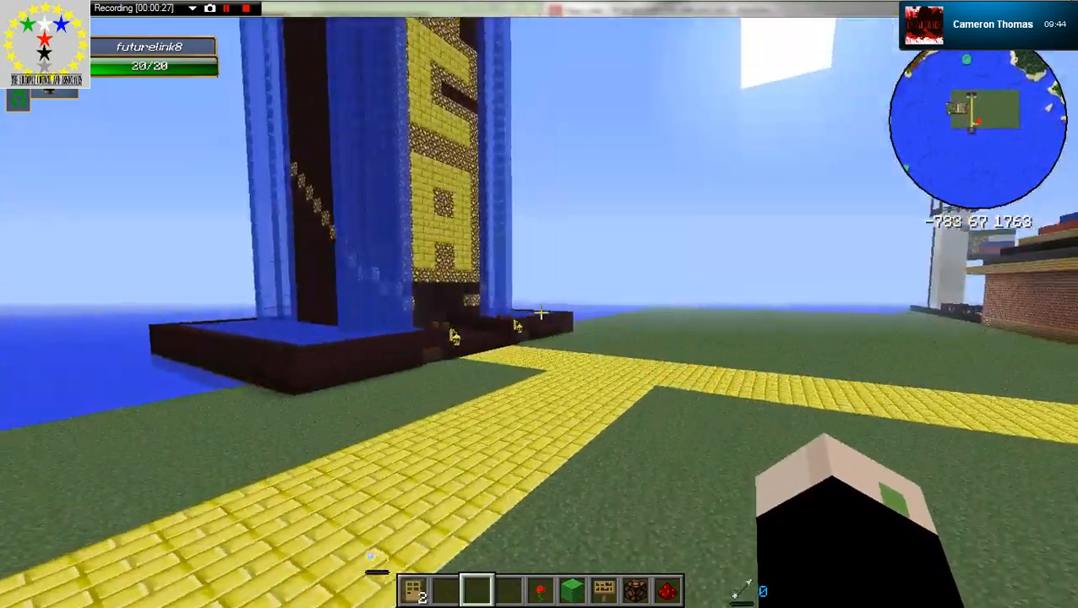
mouse_move(539, 304)
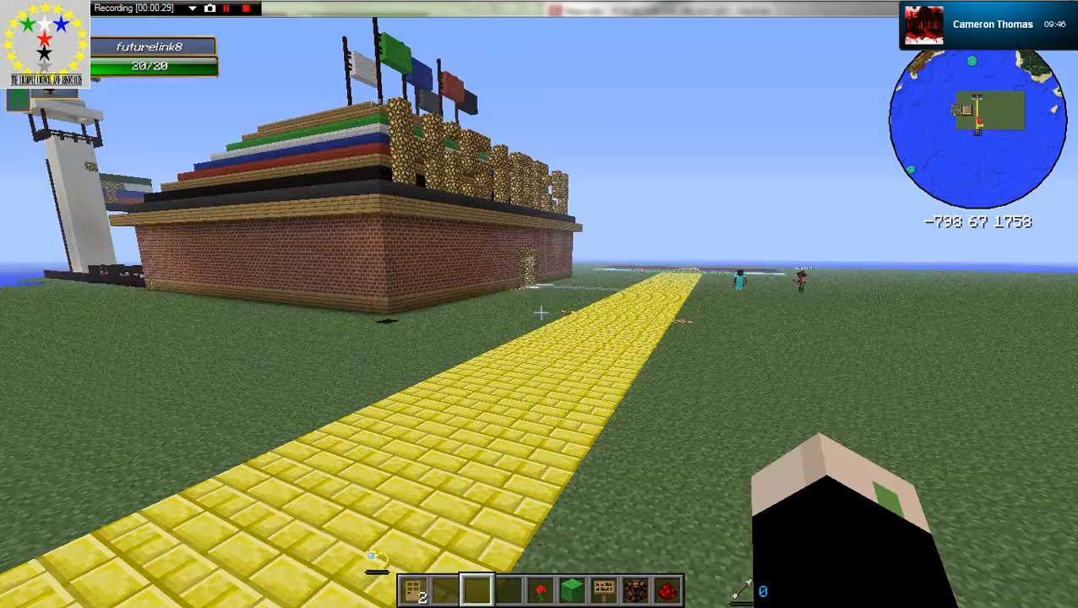
- Browse the creative inventory's Building Blocks and neighbouring tabs for a creature spawn egg
key("e")
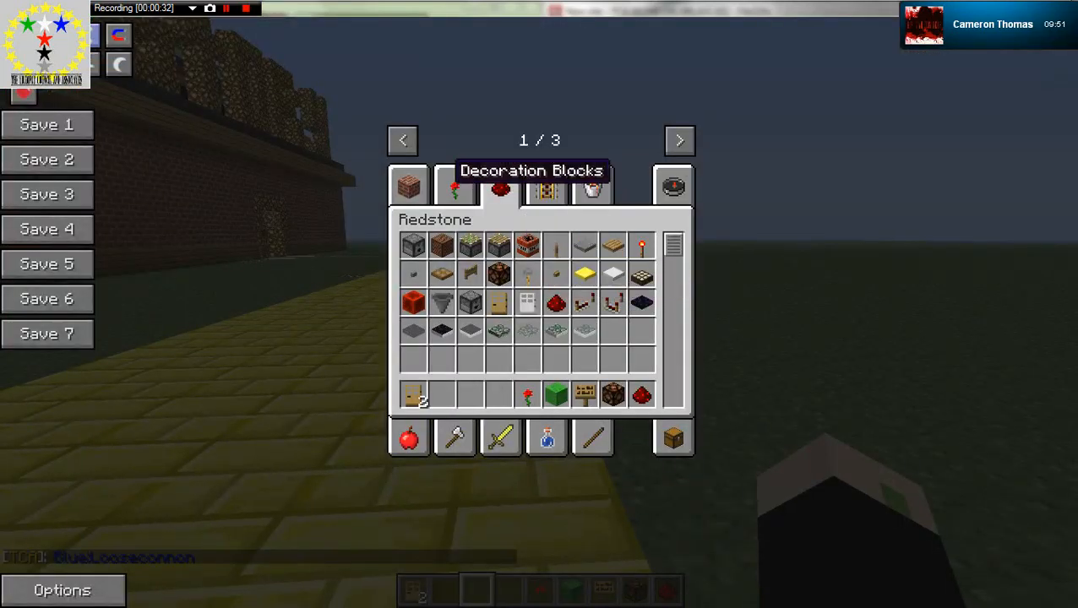
left_click(408, 185)
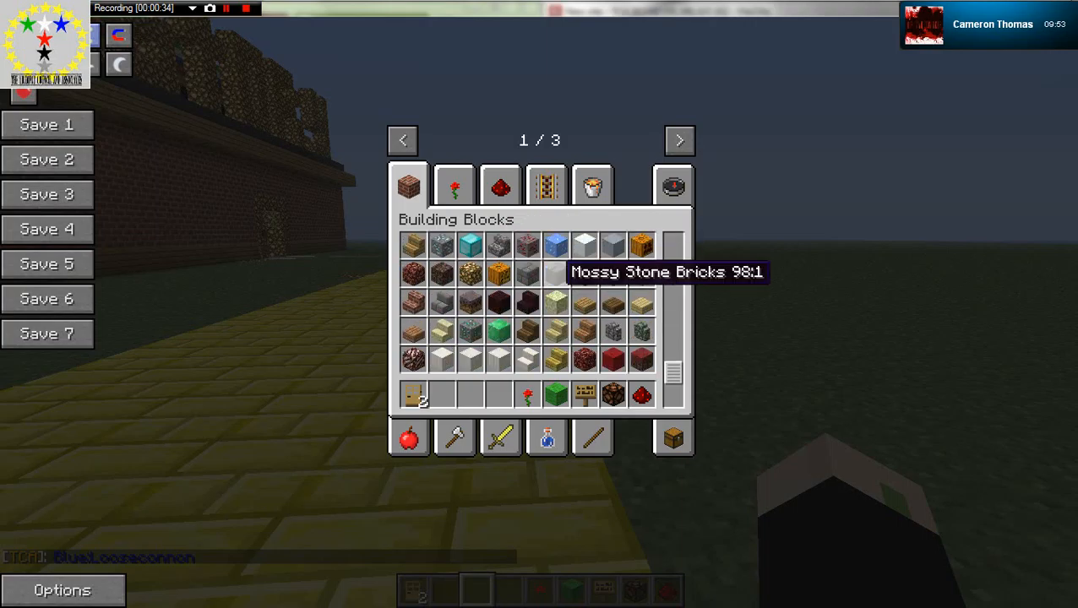
left_click(454, 185)
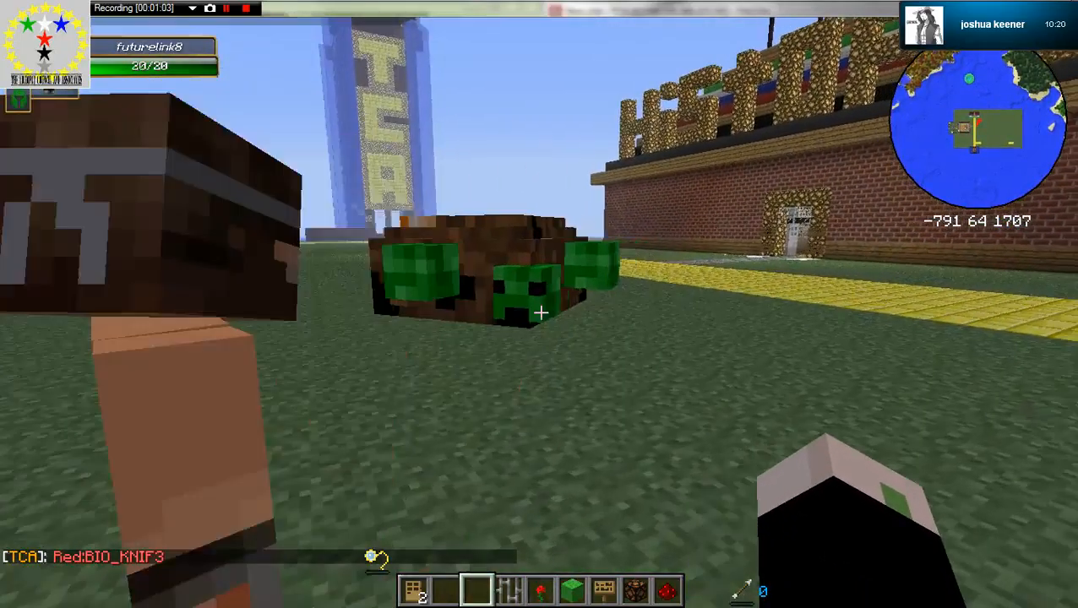
- Switch the creative inventory from Redstone to the Miscellaneous spawn-egg tab
key("e")
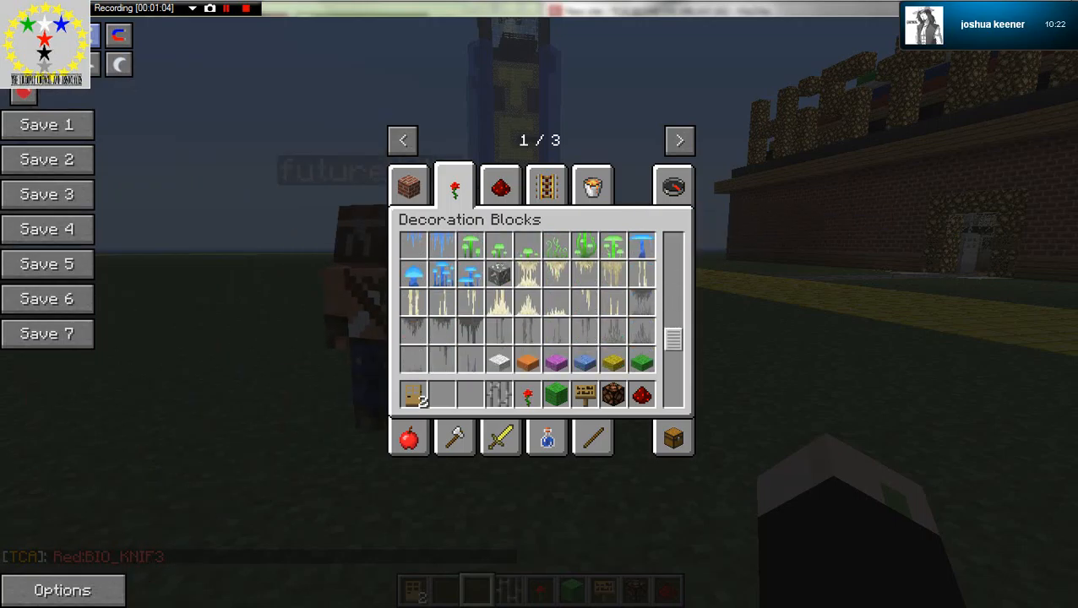
left_click(500, 185)
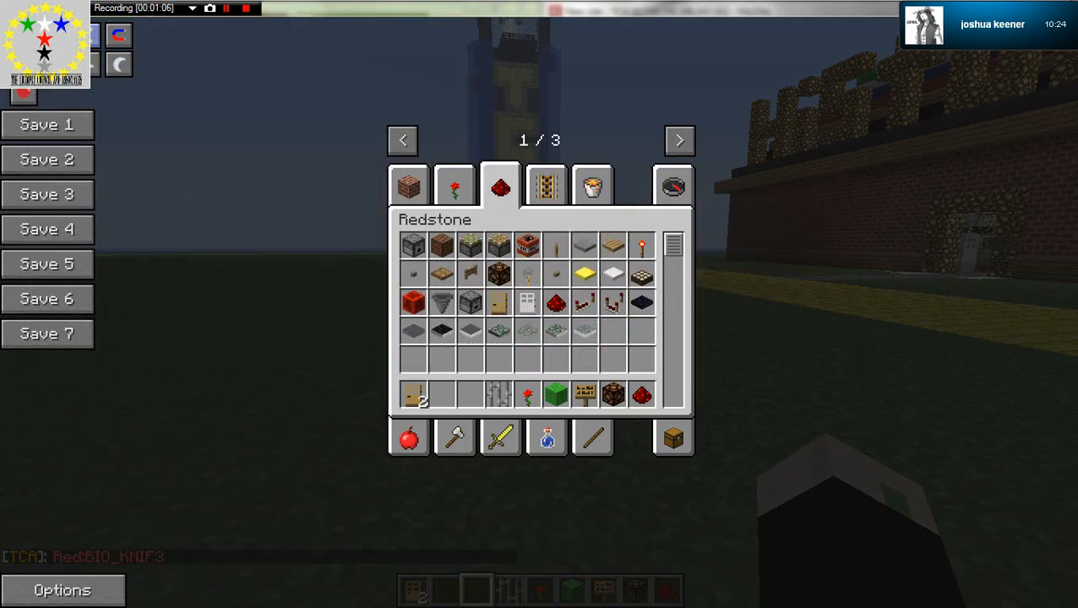
left_click(592, 185)
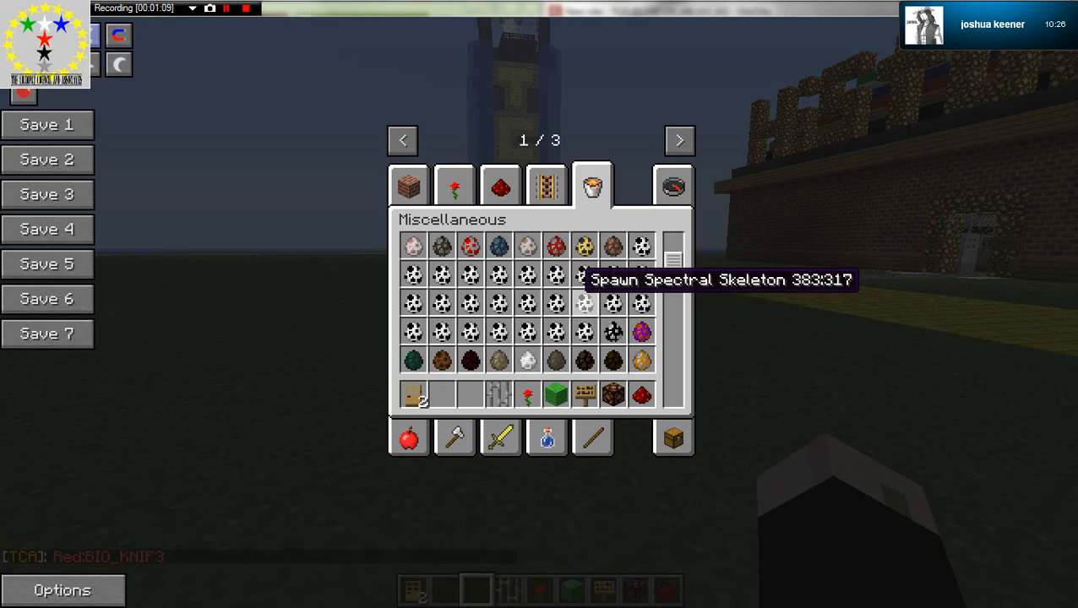
mouse_move(469, 331)
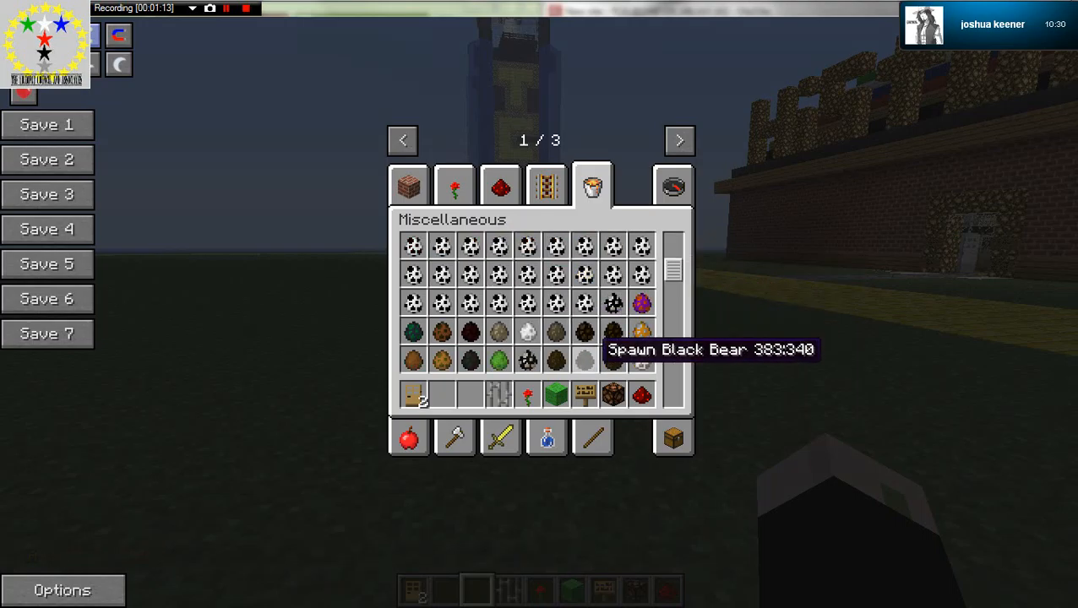
- Scroll through the modded spawn eggs and put a grey egg in hotbar slot 2
scroll("down", 3)
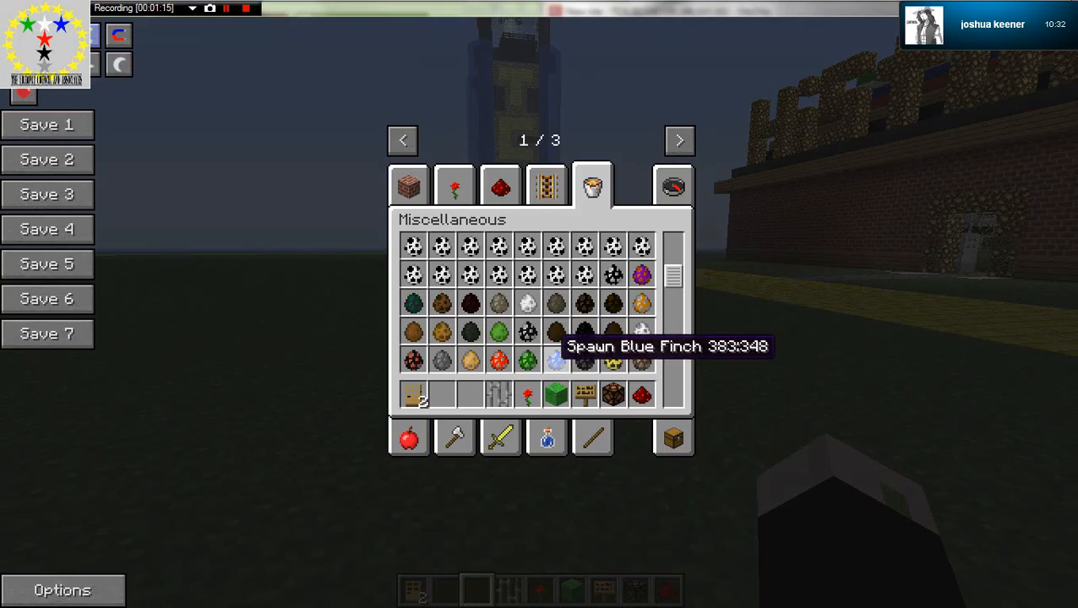
key("Escape")
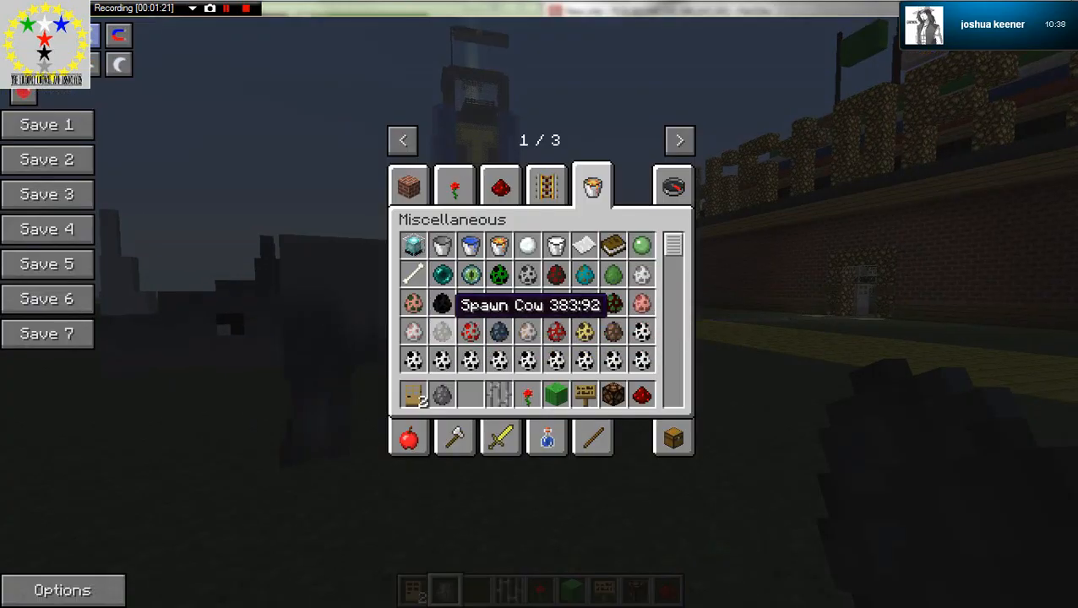
scroll("down", 3)
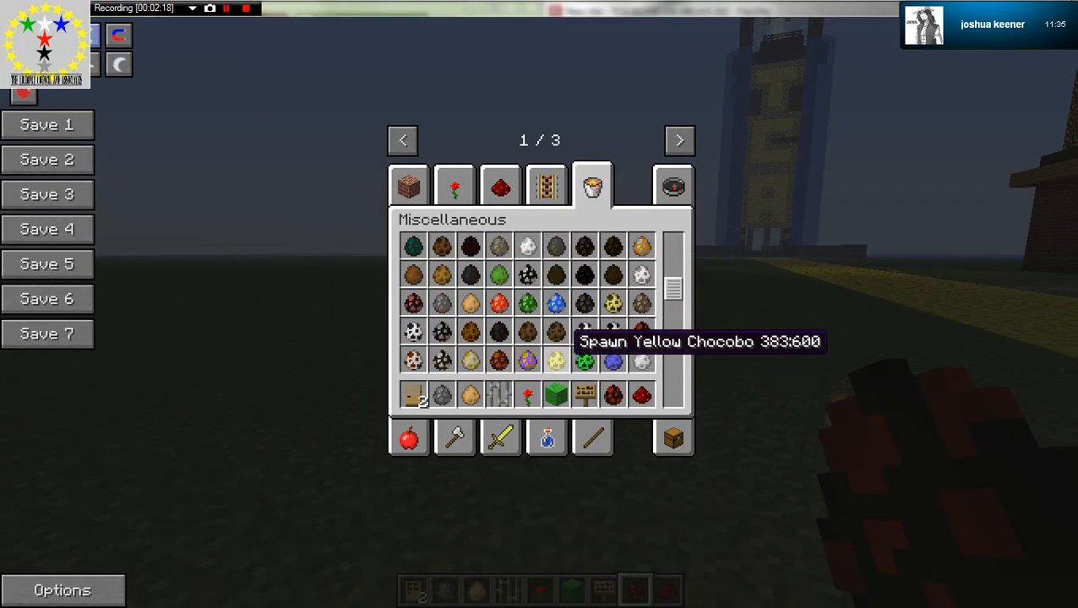
mouse_move(641, 304)
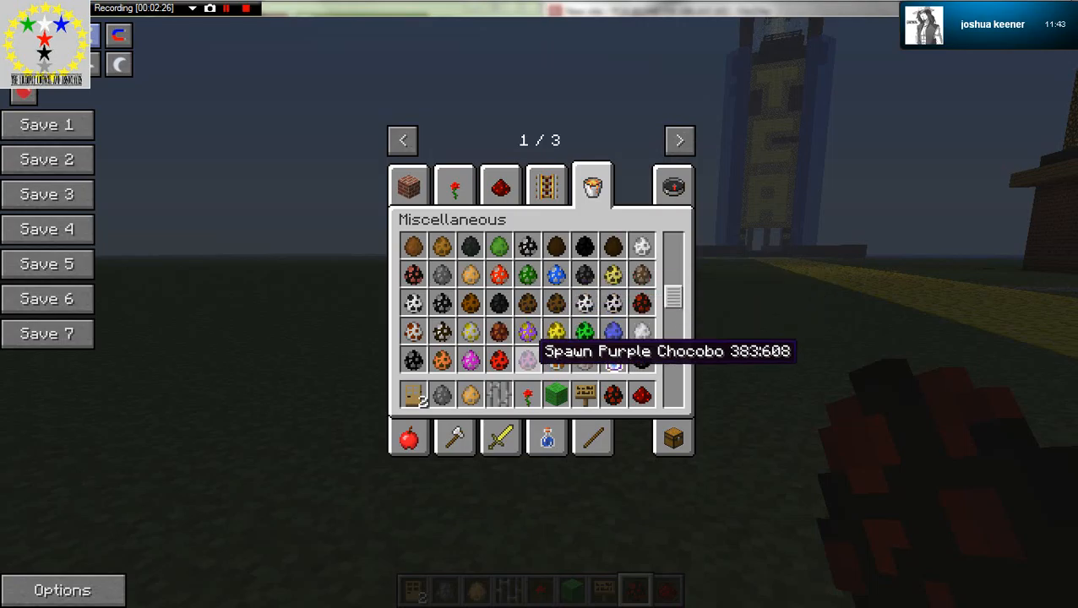
mouse_move(556, 331)
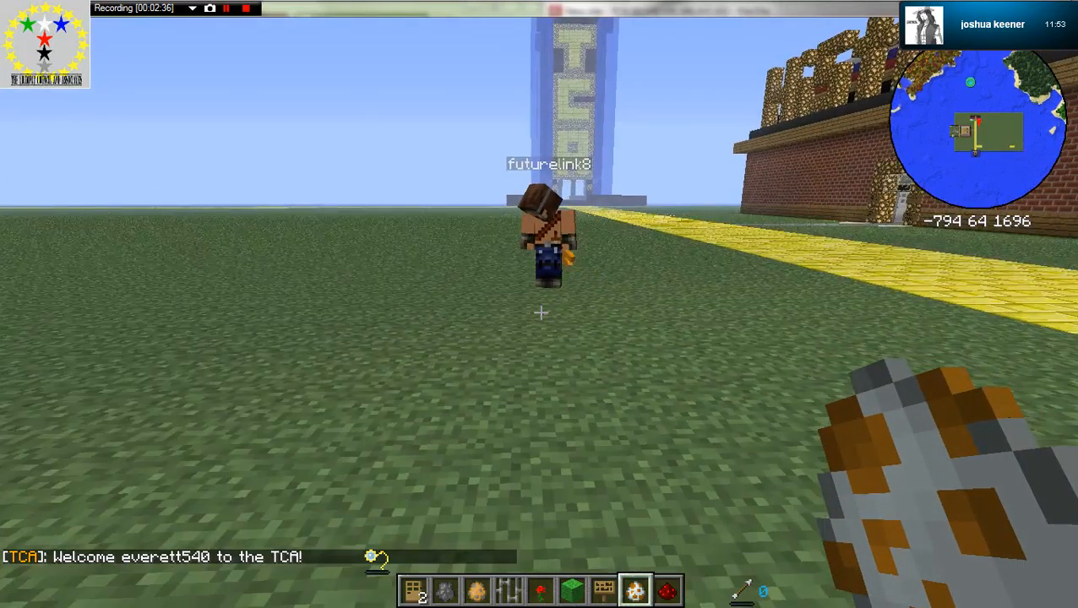
- Bring up the creative inventory to reach the Transportation items
key("e")
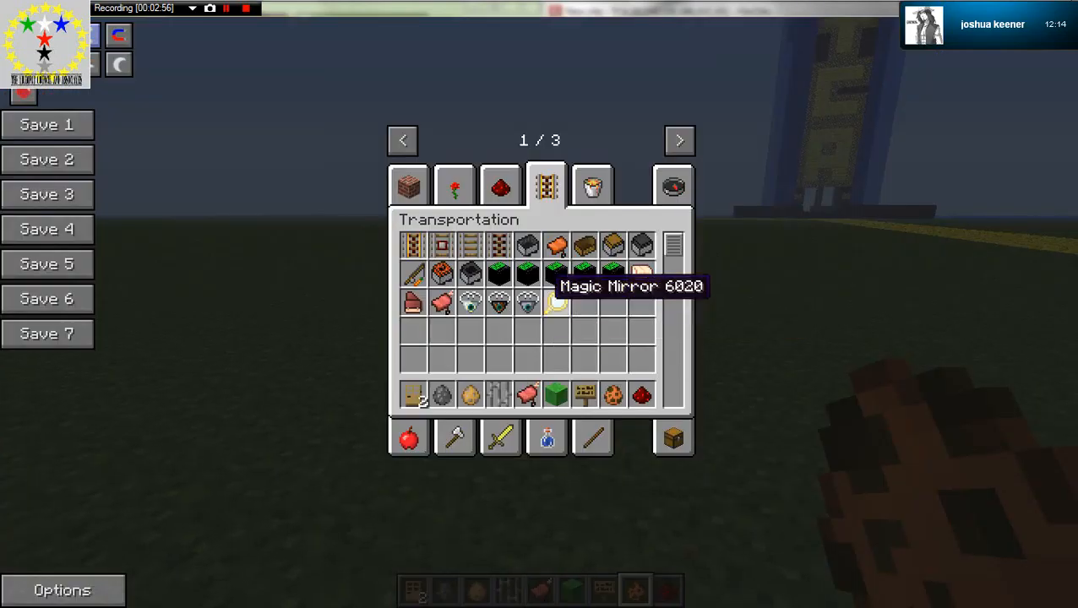
- Move a green leafy stack from Decoration Blocks into hotbar slot 6
left_click(453, 185)
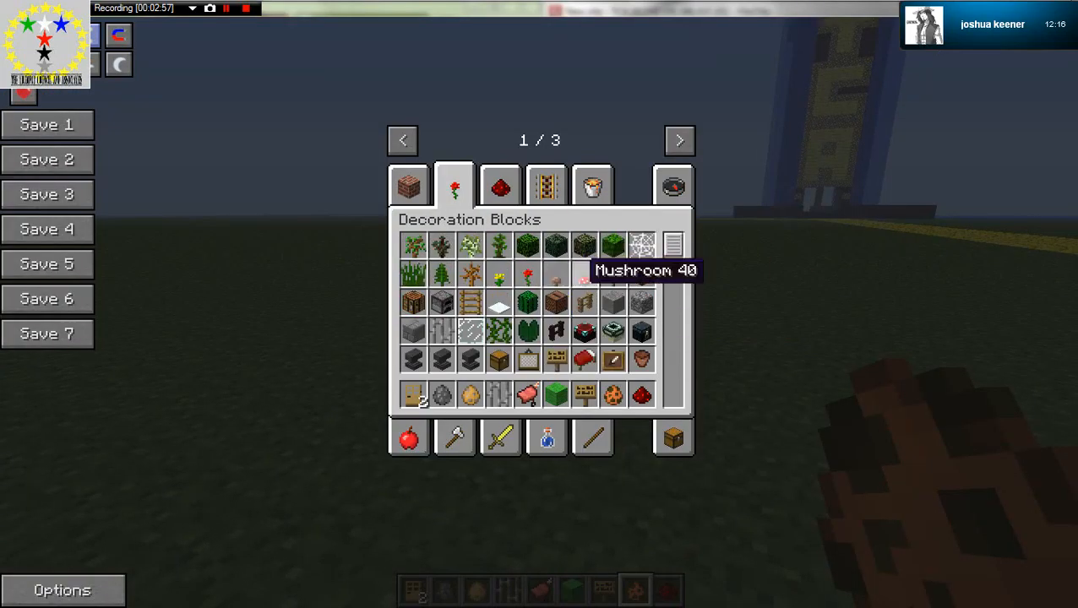
scroll("down", 3)
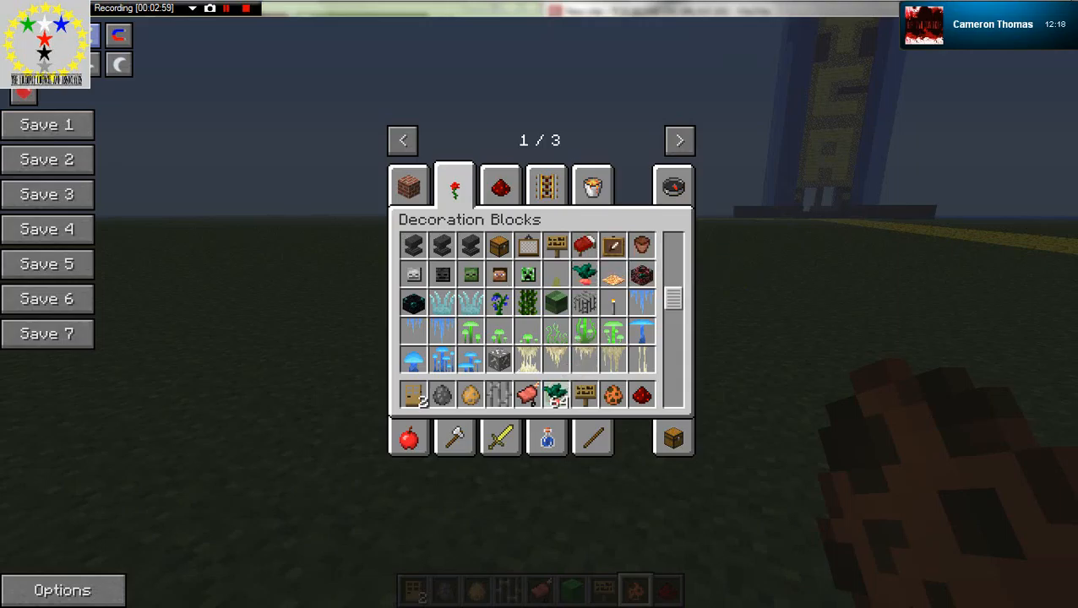
key("Escape")
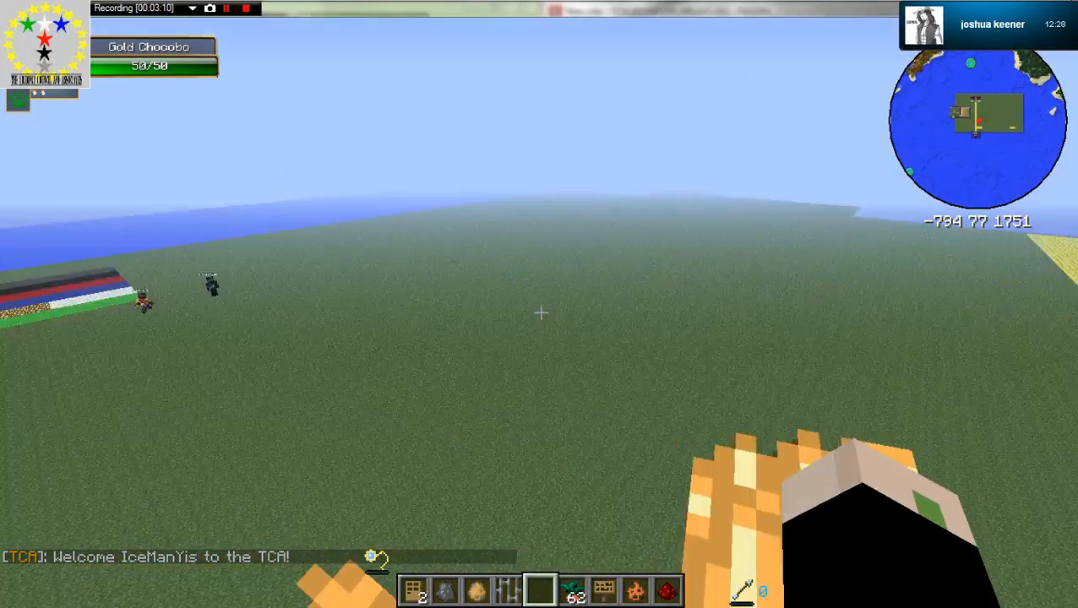
mouse_move(540, 313)
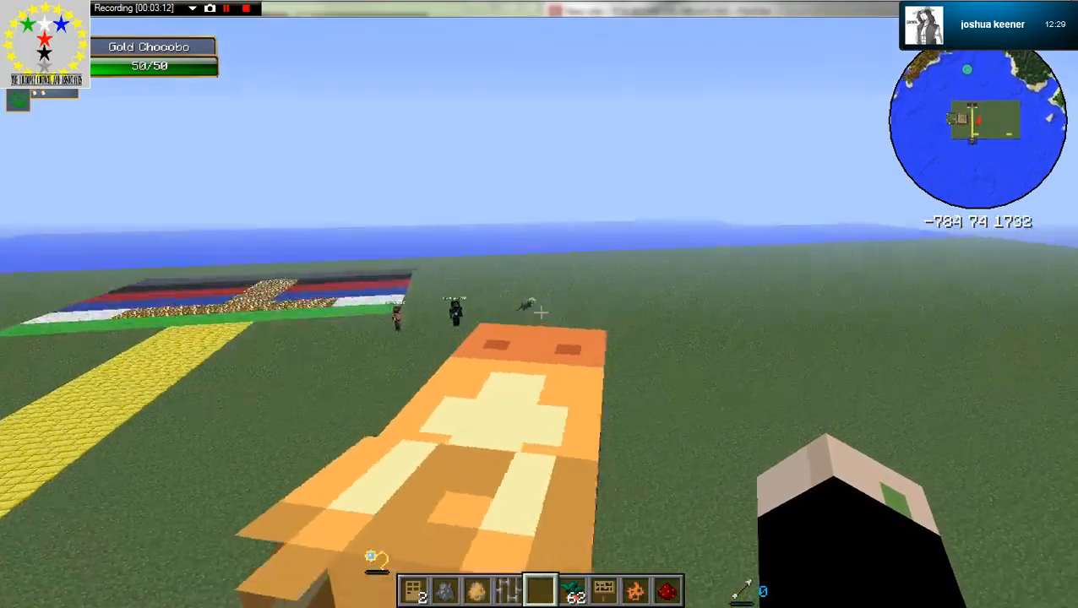